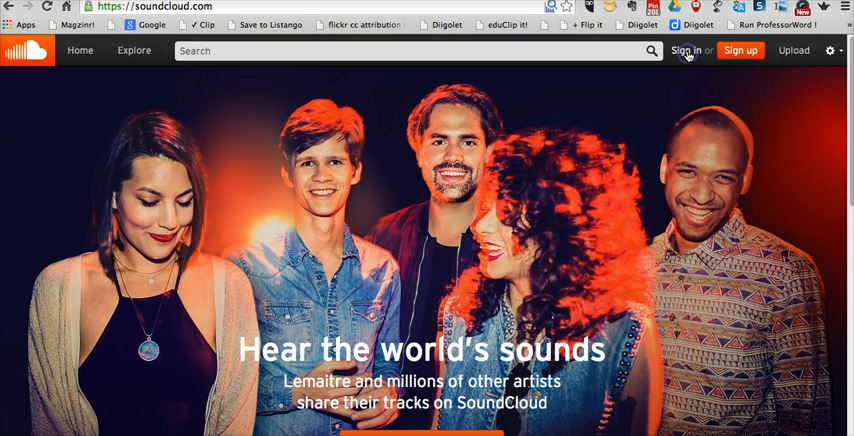
# Sign in to SoundCloud as richardbyrne.
pyautogui.click(687, 50)
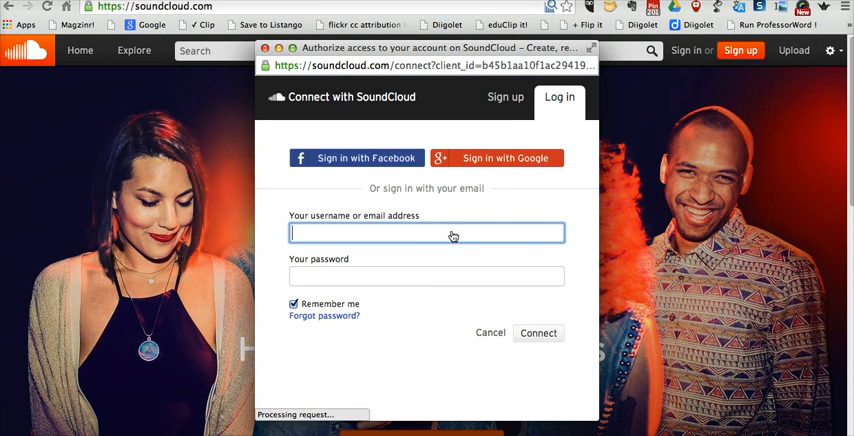
pyautogui.write('richardbyrne')
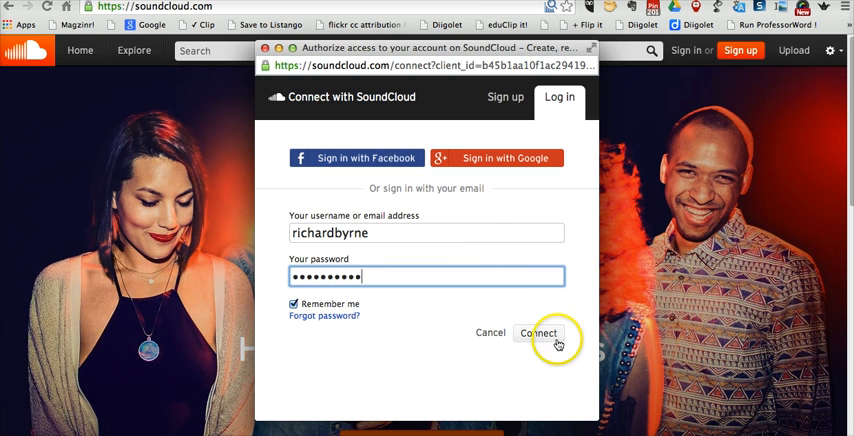
pyautogui.click(538, 333)
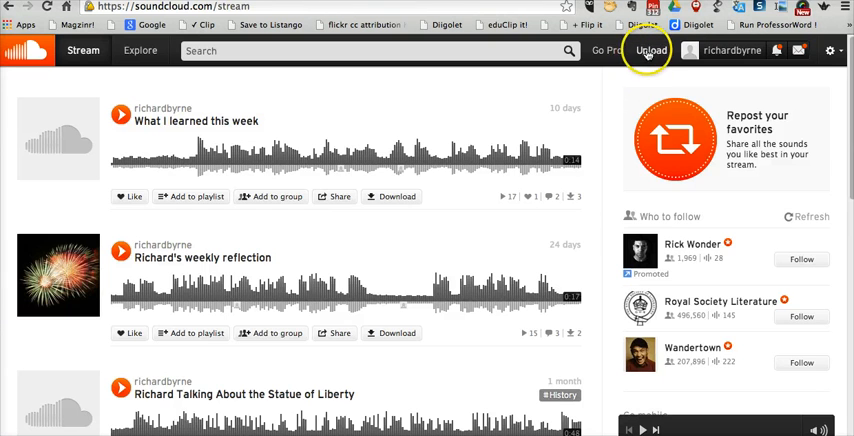
# Start recording a new voice track from SoundCloud's Upload page.
pyautogui.click(650, 50)
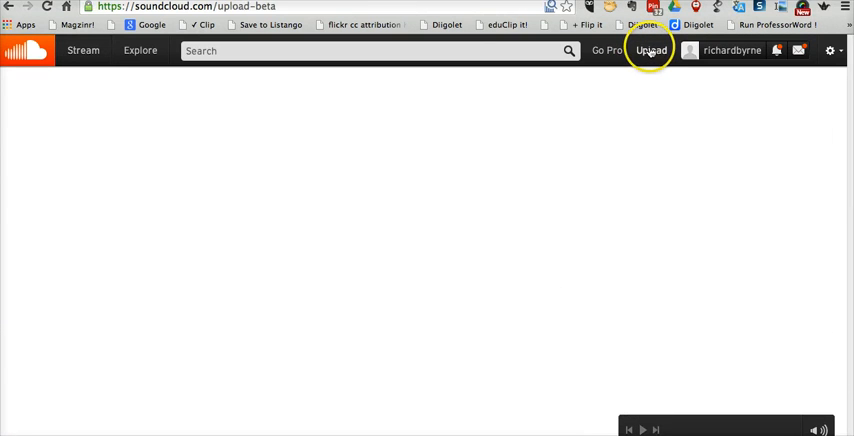
pyautogui.click(650, 50)
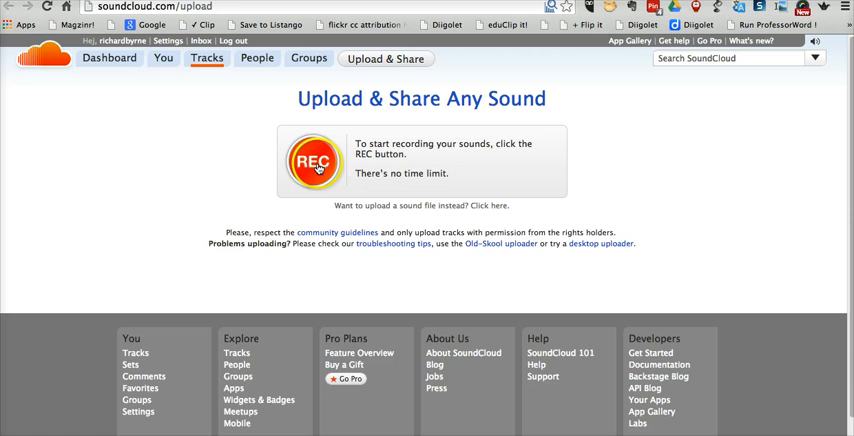
pyautogui.click(313, 162)
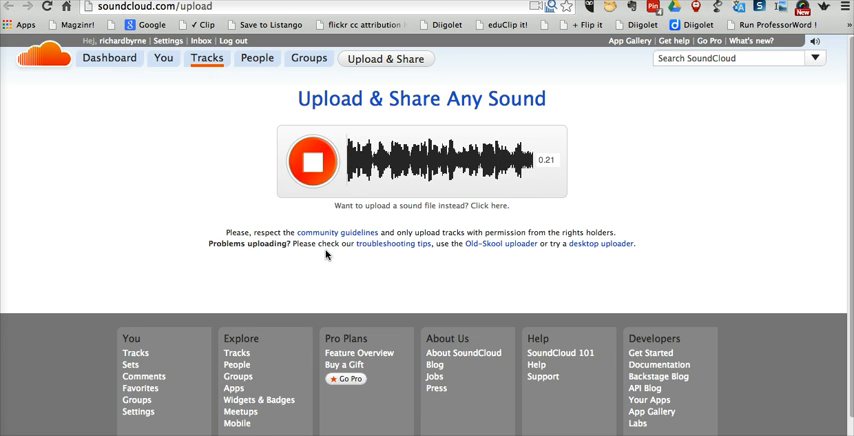
# Stop recording, title it 'Lesson Plan for Friday', and describe it as 'Recording for students.'.
pyautogui.click(312, 160)
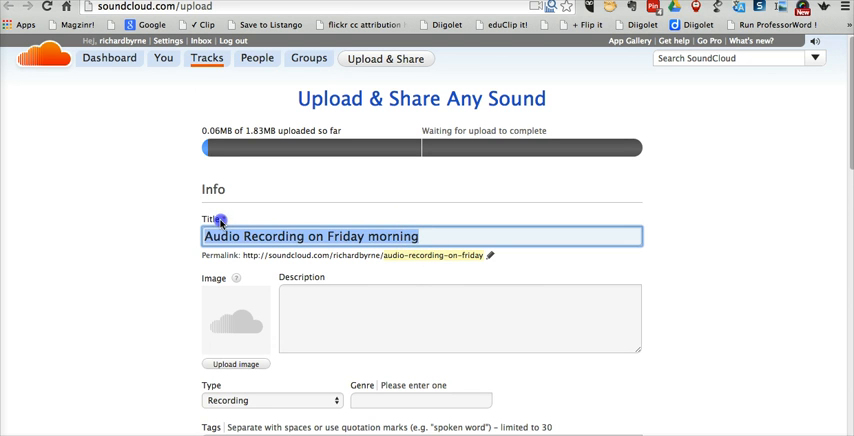
pyautogui.write('Lesson p')
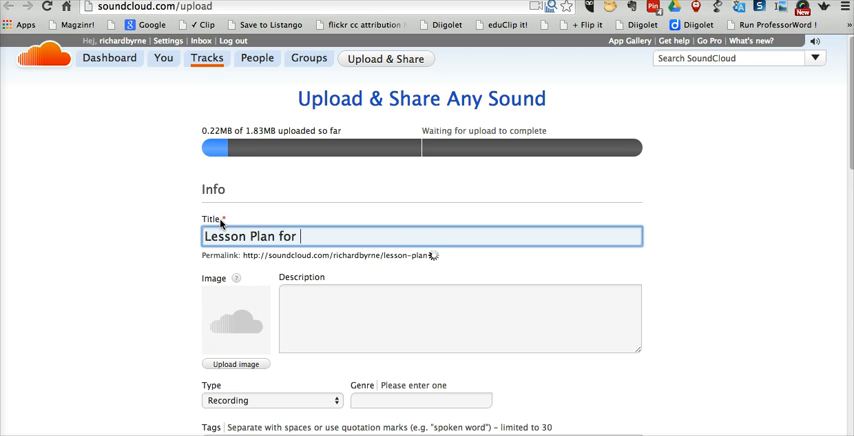
pyautogui.write('Friday')
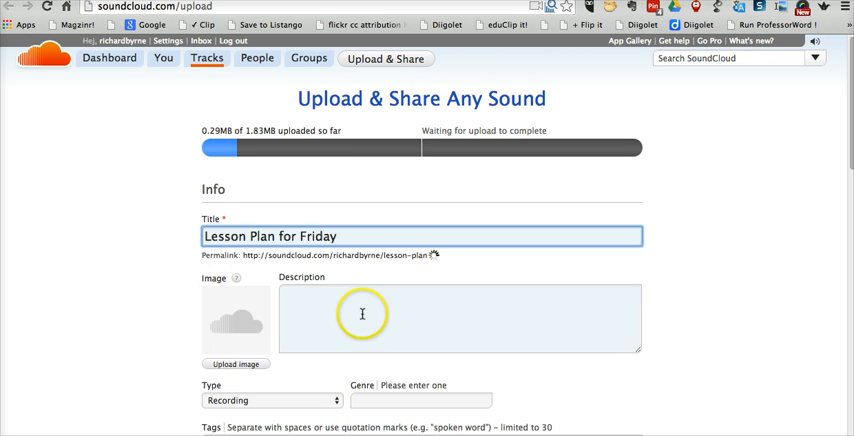
pyautogui.write('Dea')
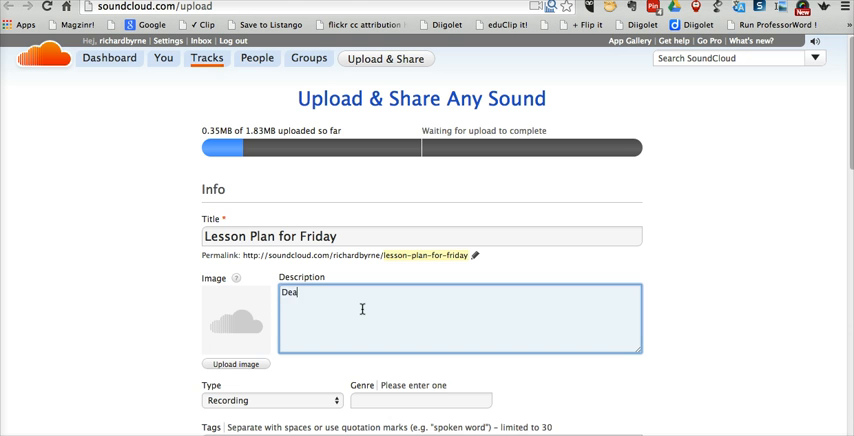
pyautogui.write('Recording for students.')
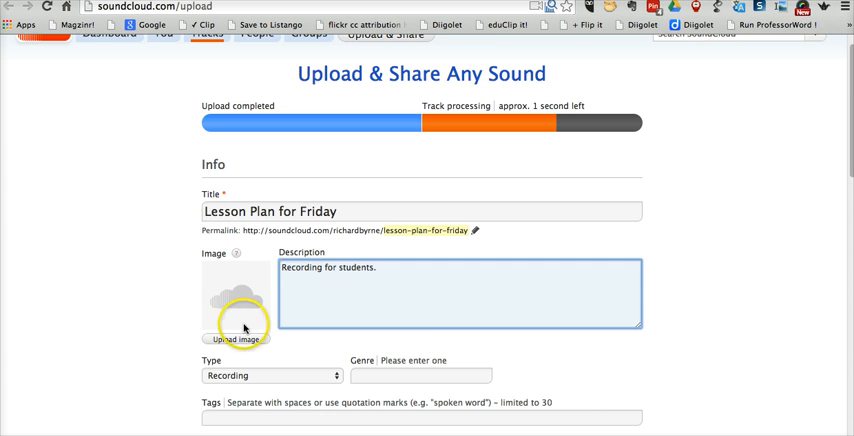
# Add the tags 'lesson' and 'plan', enable downloads, and save the track.
pyautogui.scroll(-3)
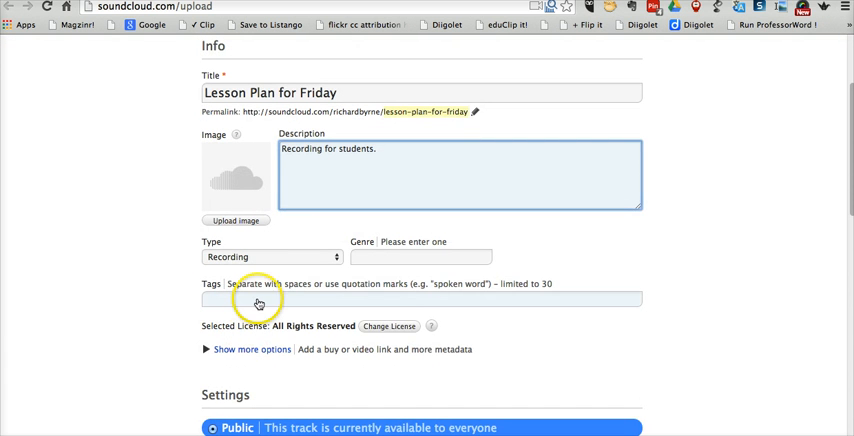
pyautogui.click(258, 299)
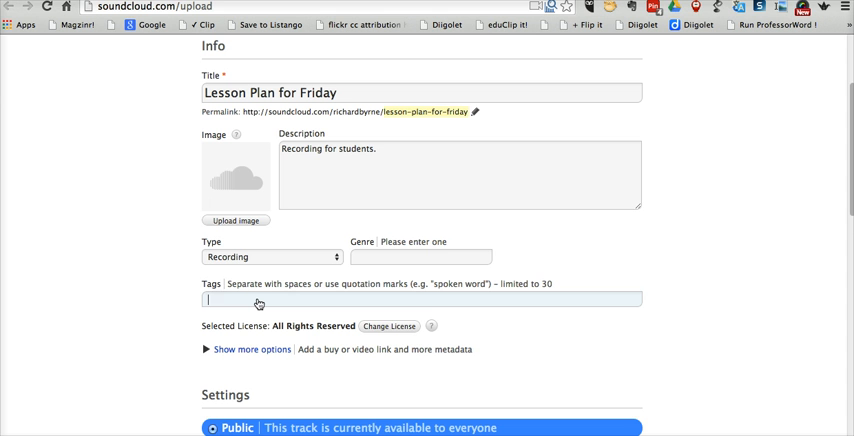
pyautogui.write('lesson plan')
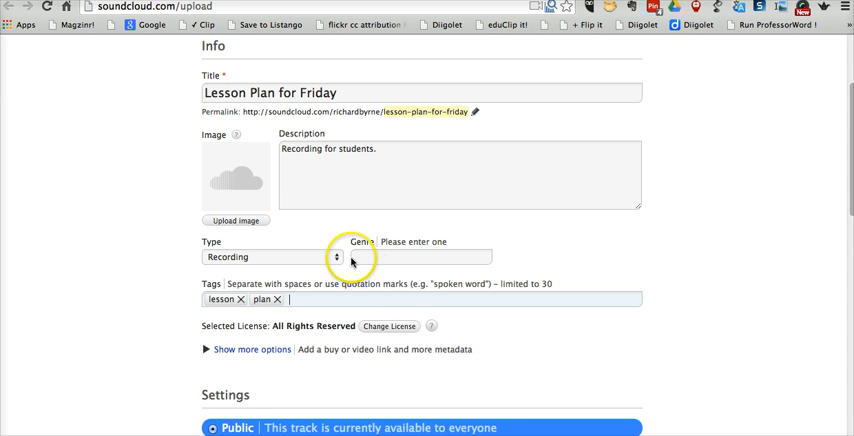
pyautogui.scroll(-3)
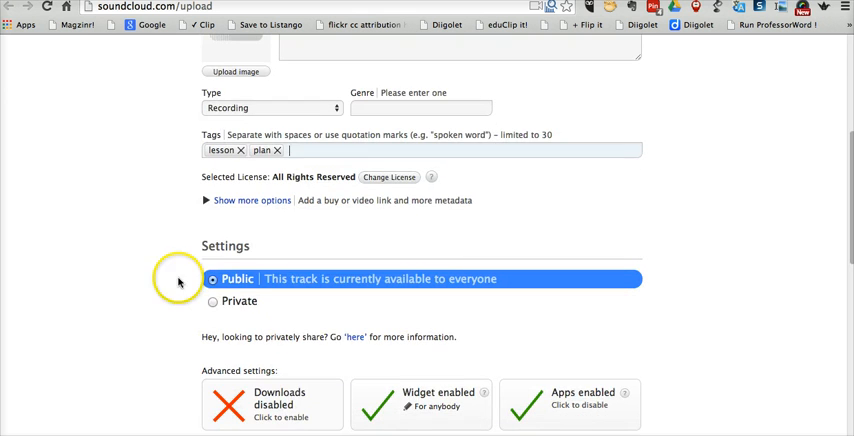
pyautogui.scroll(-3)
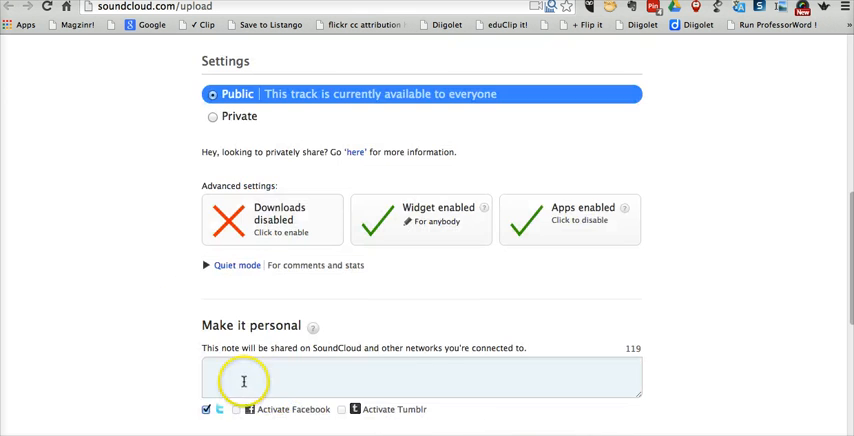
pyautogui.click(271, 219)
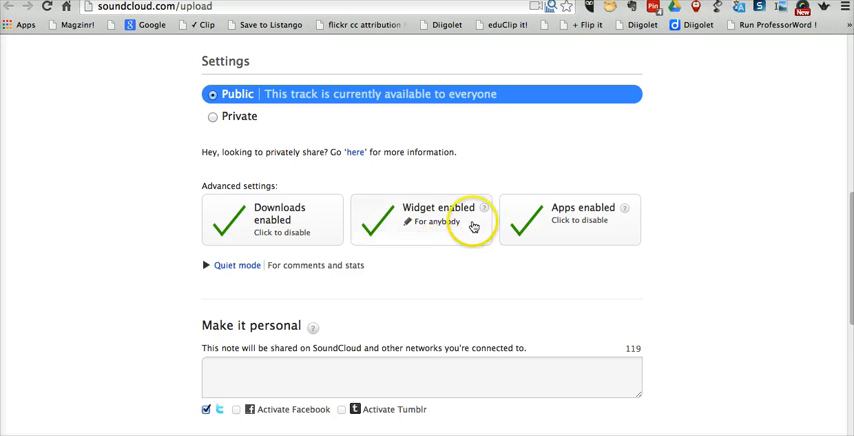
pyautogui.scroll(-3)
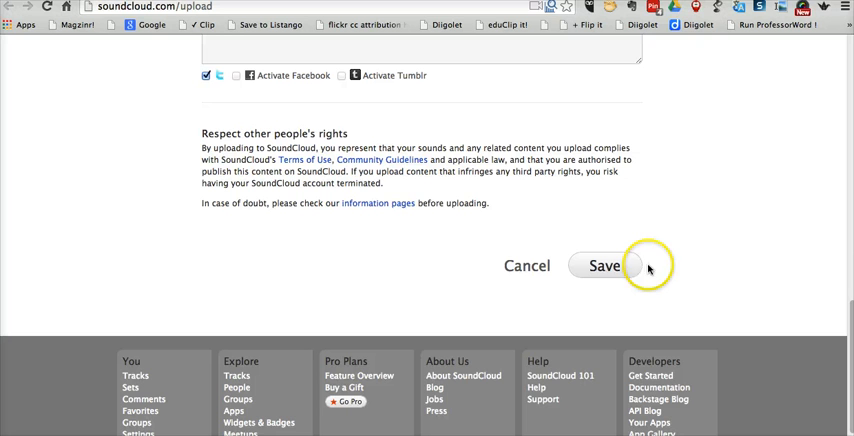
pyautogui.moveTo(418, 270)
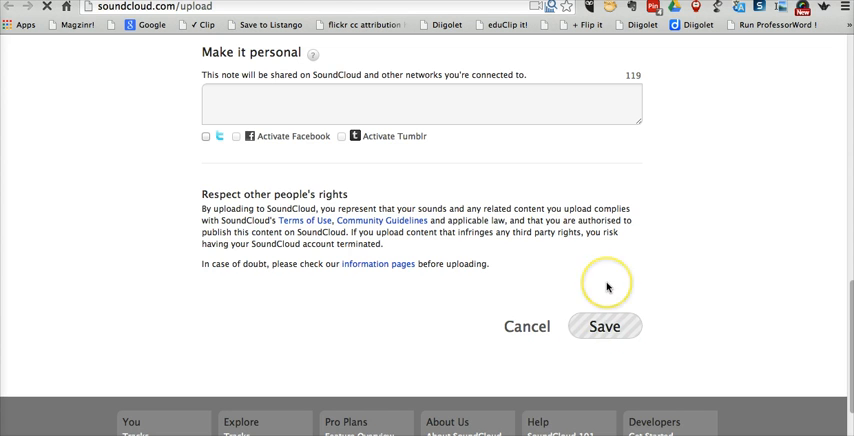
# Open the 'Lesson Plan for Friday' track page from your profile's track list.
pyautogui.click(604, 326)
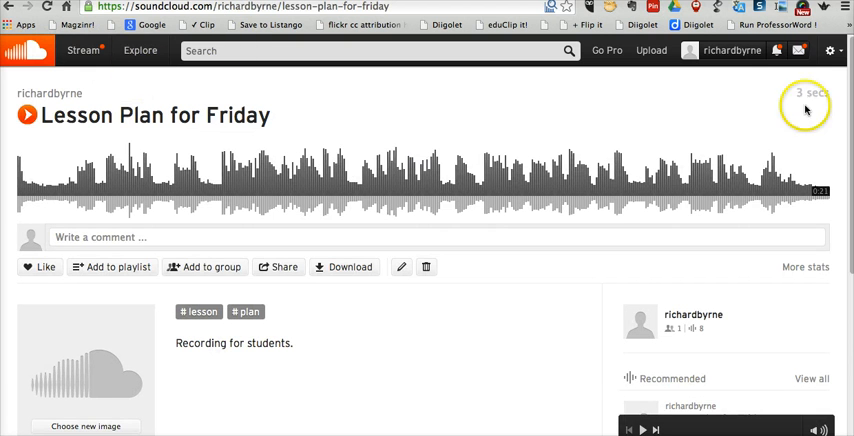
pyautogui.click(733, 50)
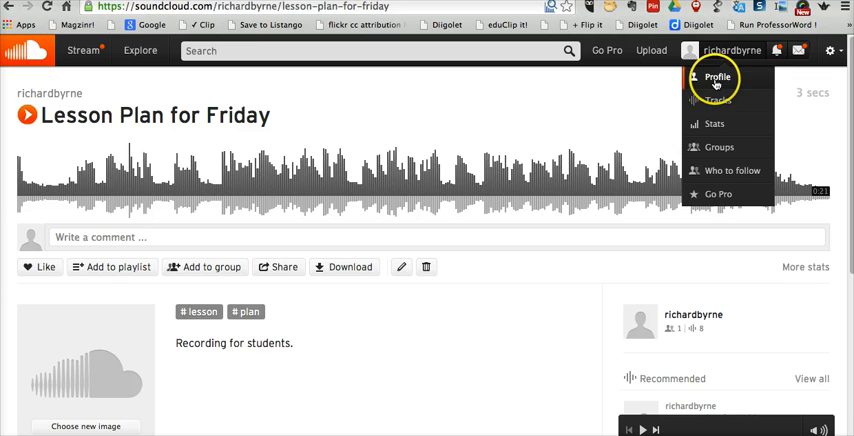
pyautogui.click(717, 77)
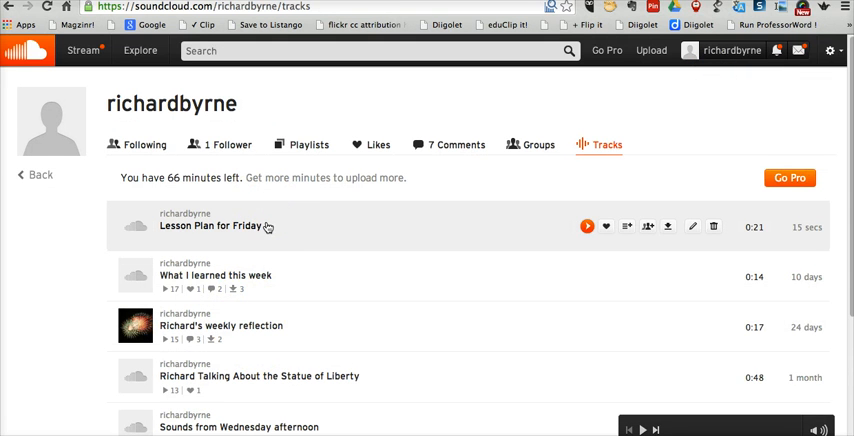
pyautogui.click(210, 226)
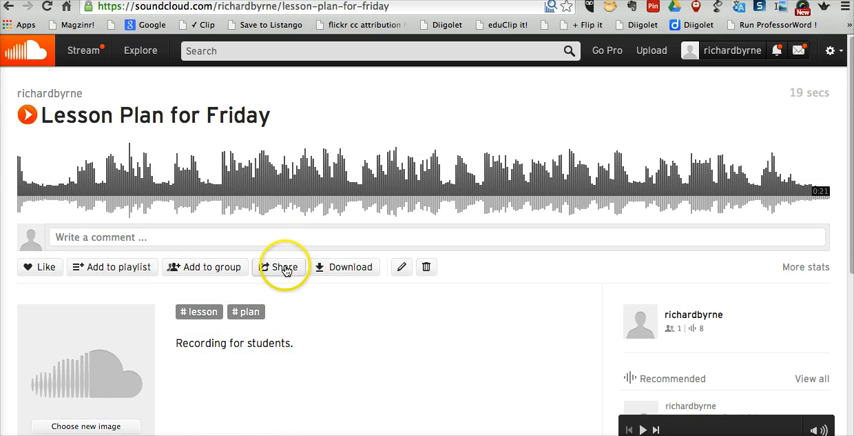
# Show the embed code in the track's sharing options.
pyautogui.click(280, 267)
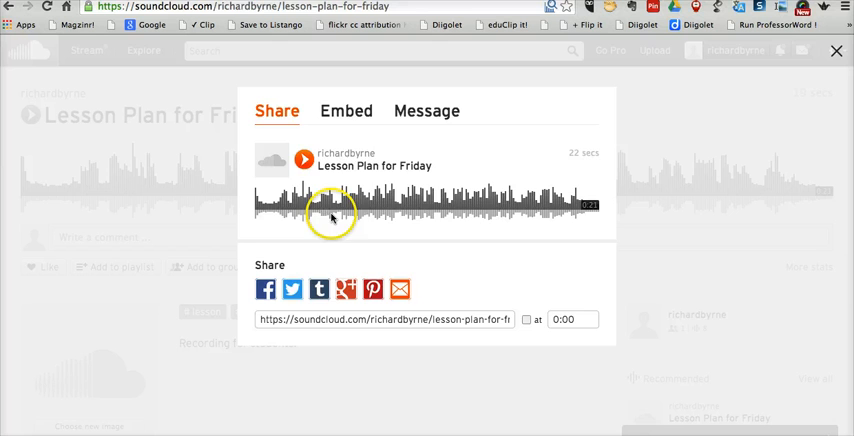
pyautogui.click(346, 111)
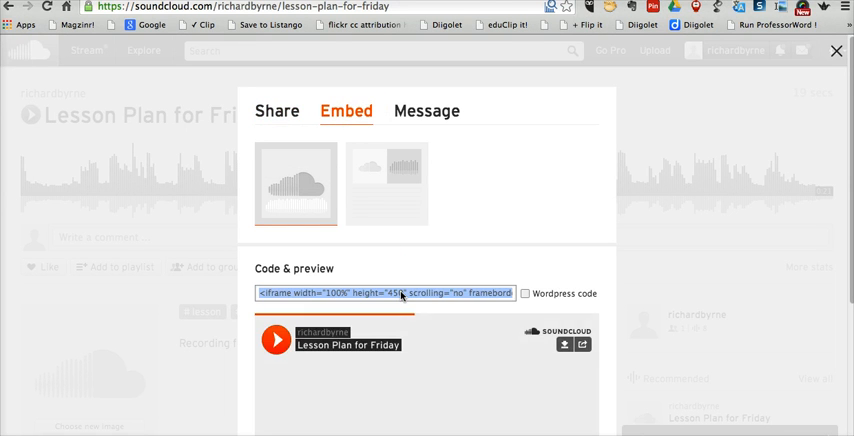
pyautogui.moveTo(378, 250)
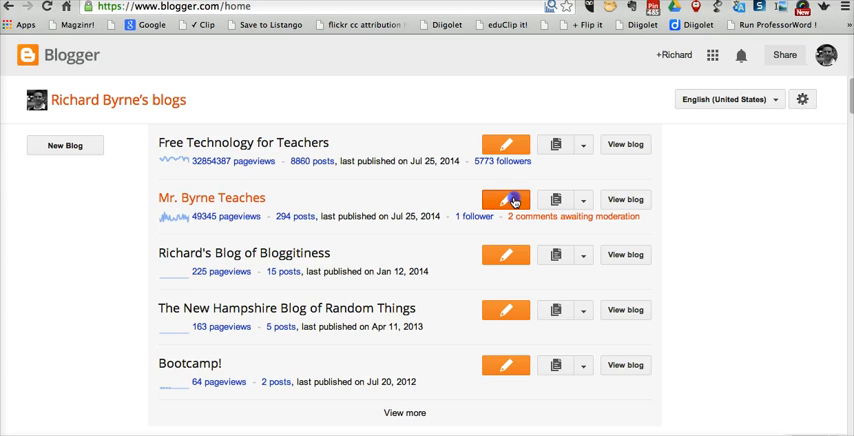
# Create a Mr. Byrne Teaches post titled 'Lesson Plan for Friday' saying 'Please listen carefully to the recording.'.
pyautogui.click(505, 199)
pyautogui.write('Lesson Plan for')
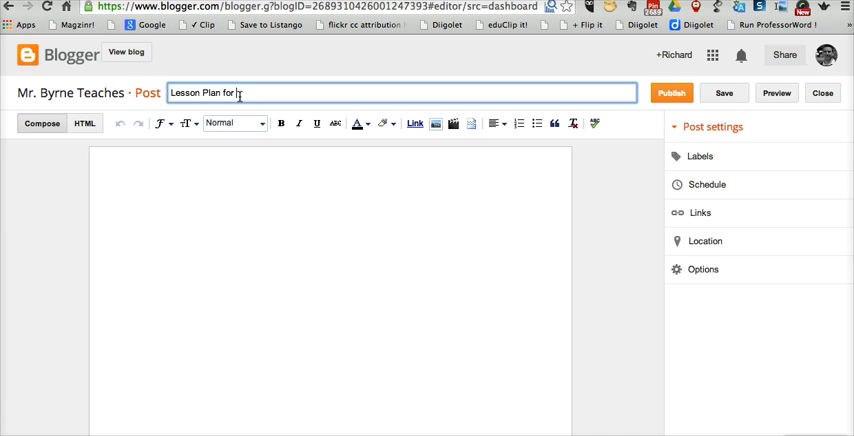
pyautogui.write('Friday')
pyautogui.click(330, 291)
pyautogui.write('P')
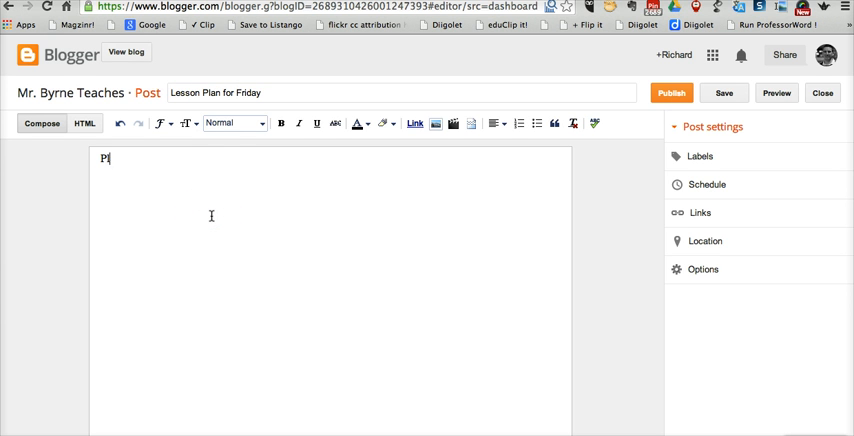
pyautogui.write('lease listen')
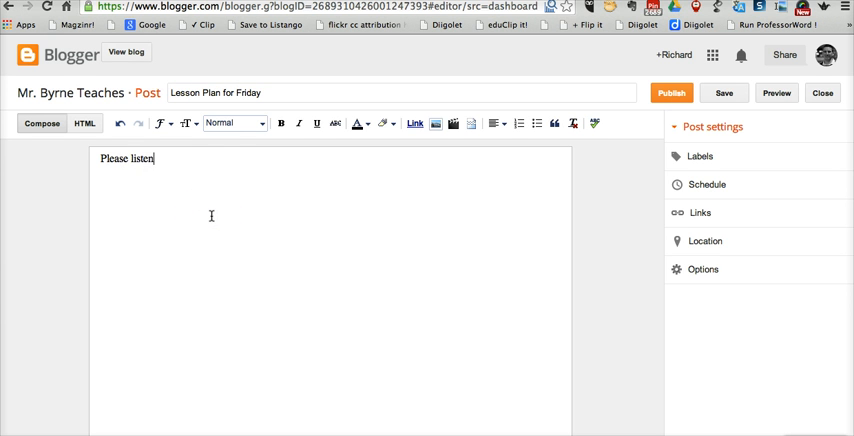
pyautogui.write('carefully to the recording.')
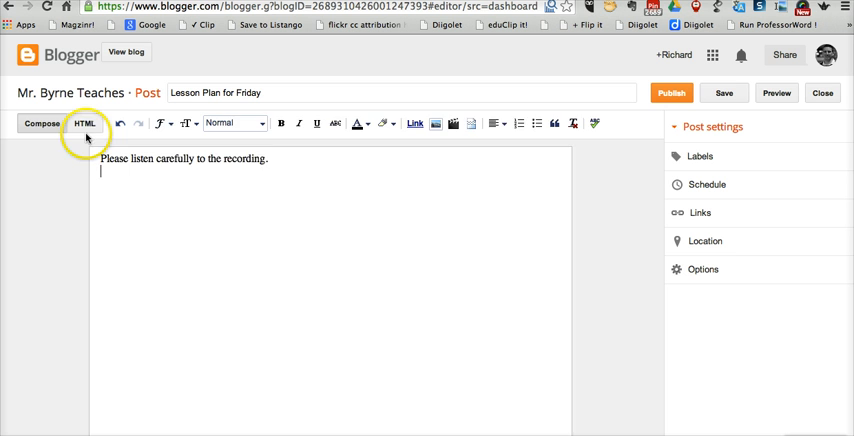
# Paste the SoundCloud iframe into the post's HTML and publish it.
pyautogui.click(85, 123)
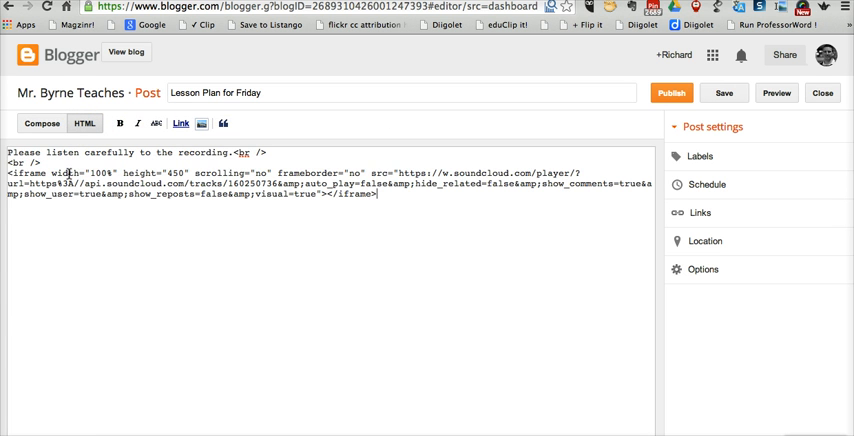
pyautogui.click(671, 93)
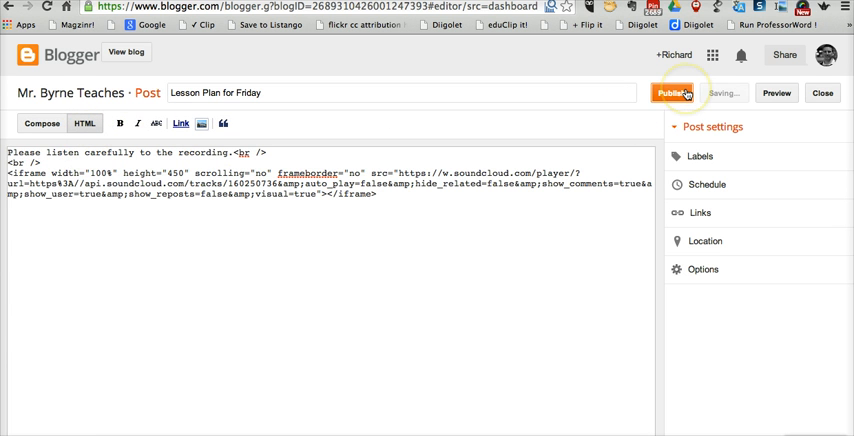
pyautogui.click(673, 92)
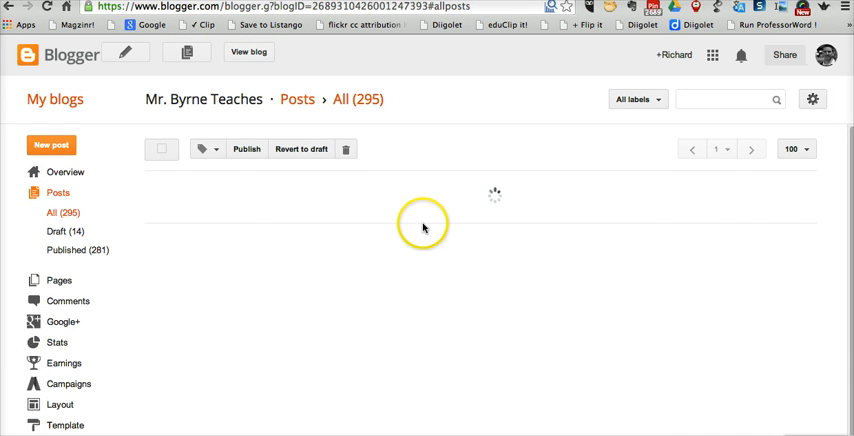
# View the live post and scroll down to the embedded player.
pyautogui.click(248, 52)
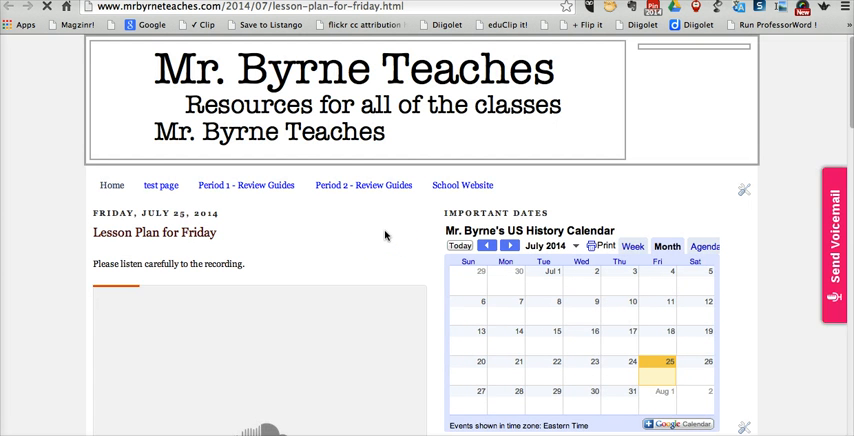
pyautogui.scroll(-3)
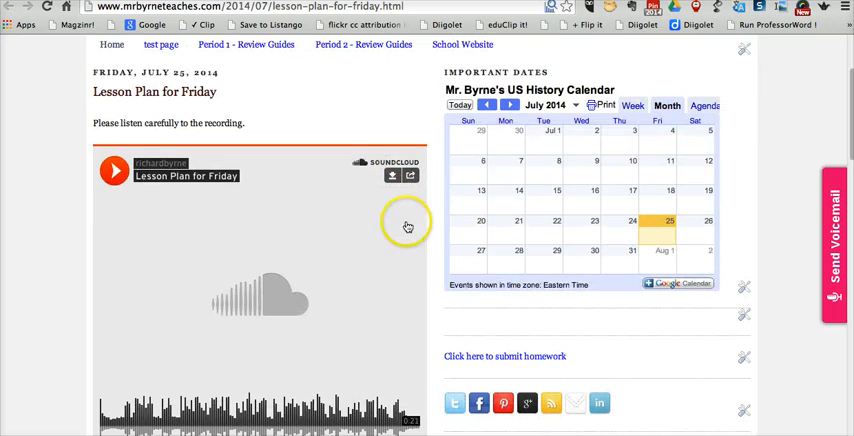